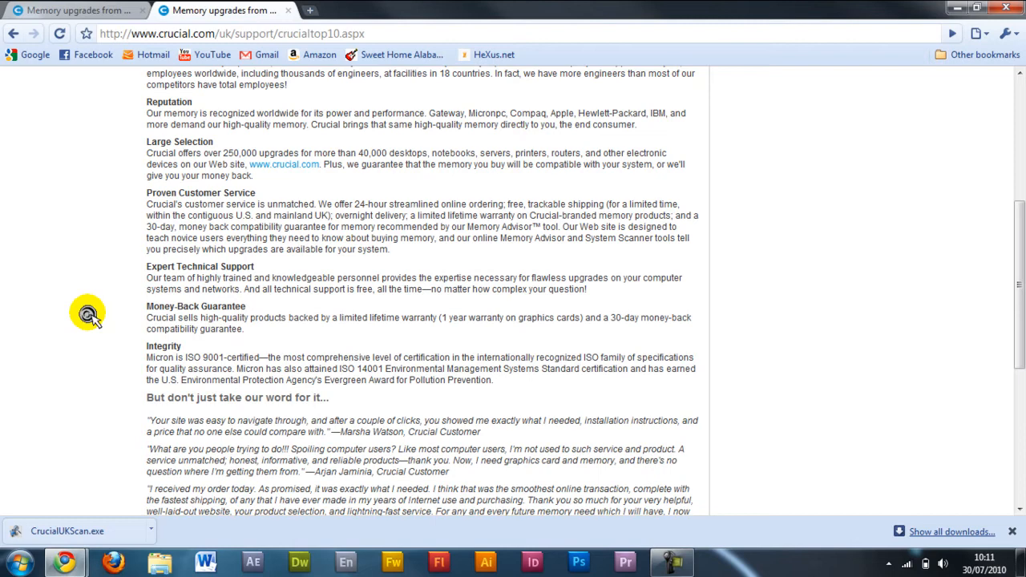
pyautogui.scroll(3)
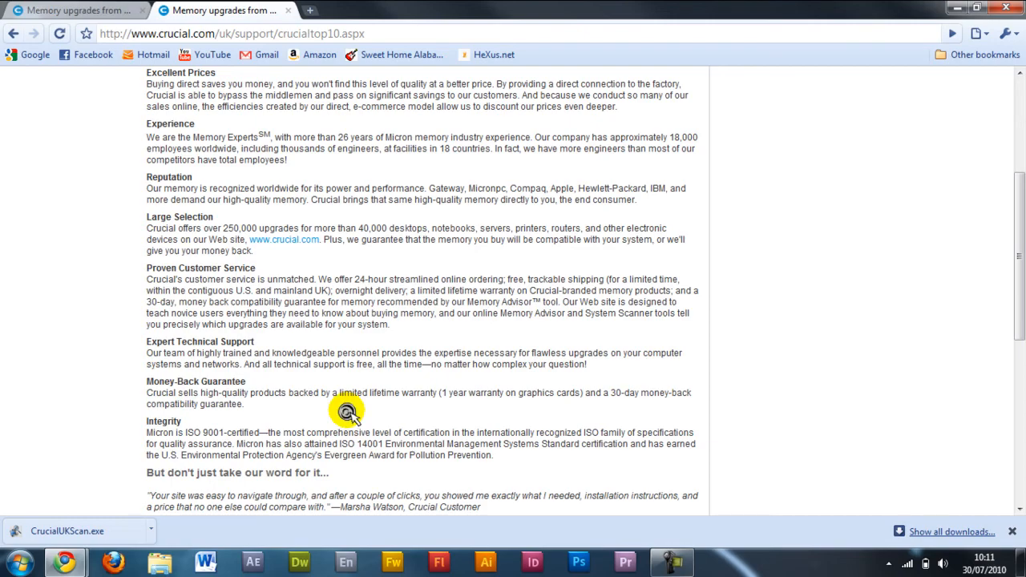
pyautogui.scroll(-3)
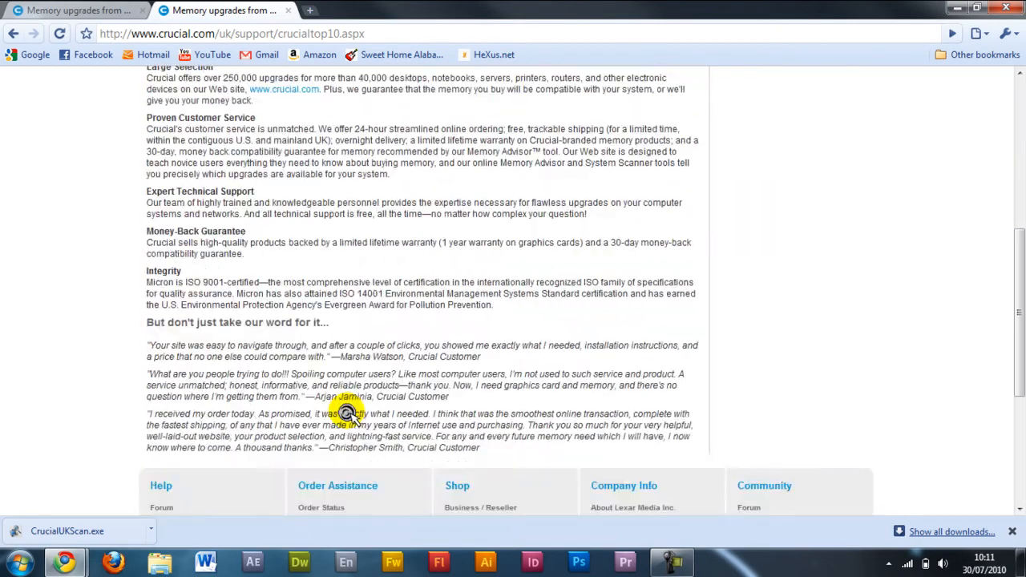